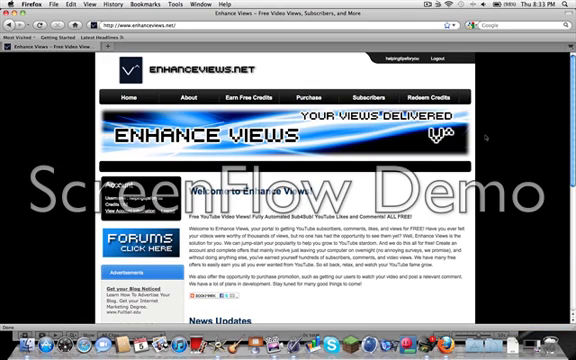
mouse_move(484, 138)
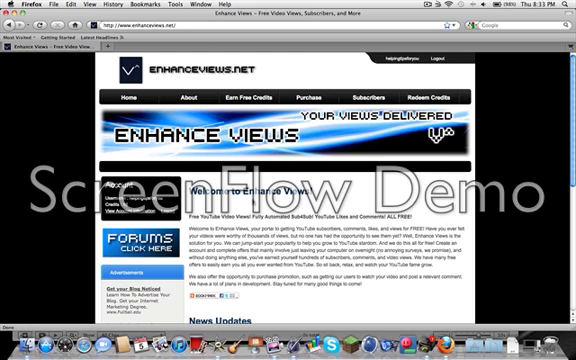
- Browse the home page, then go to the About Enhance Views page with its FAQ, forums and support links
scroll(down, 3)
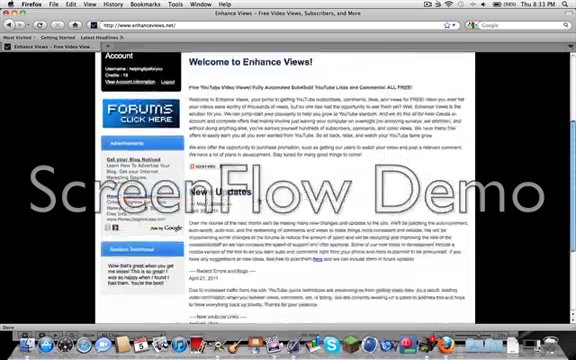
scroll(down, 3)
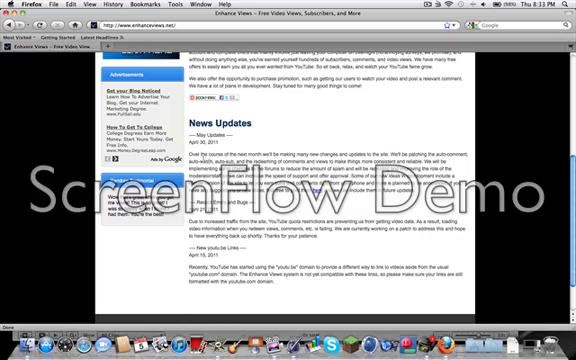
scroll(up, 3)
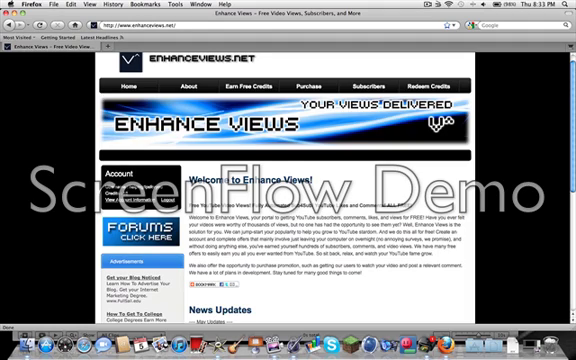
click(132, 88)
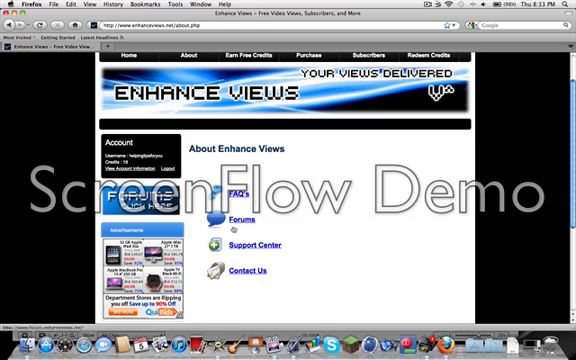
scroll(down, 3)
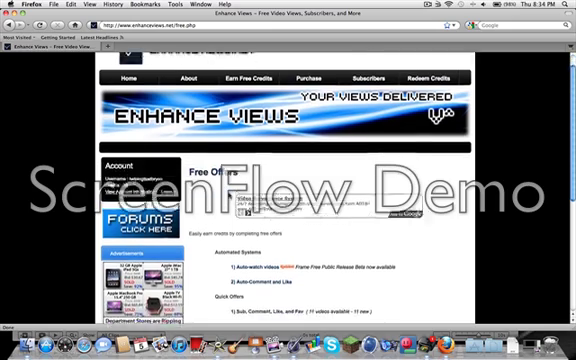
- Scroll down the Free Offers list to reach the Auto-watch Videos Frame Free beta offer
scroll(down, 3)
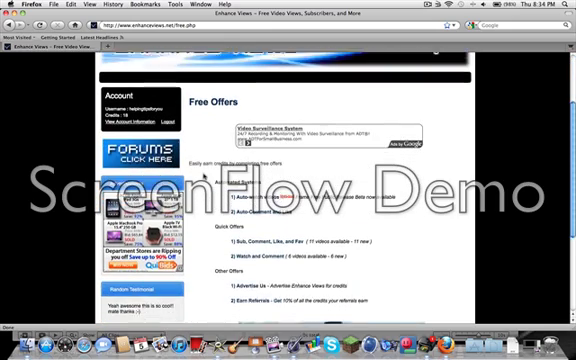
scroll(down, 3)
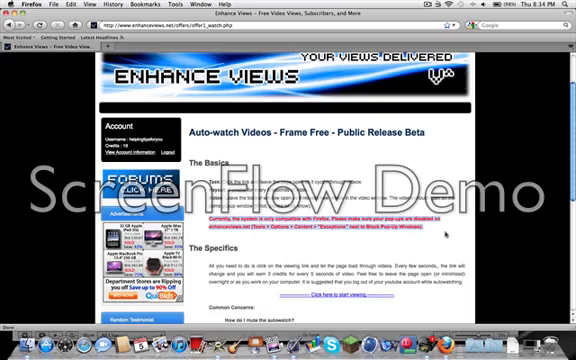
scroll(down, 3)
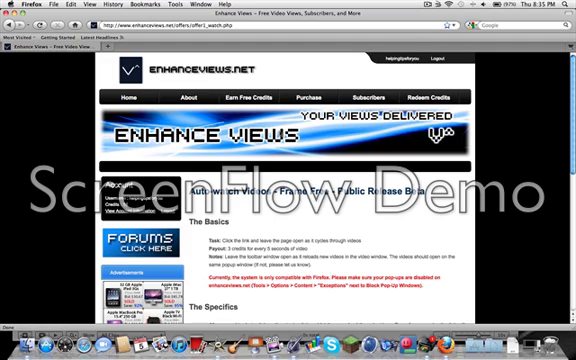
- Go to the Redeem Credits forms and look through them toward the Subscribers request form
click(438, 96)
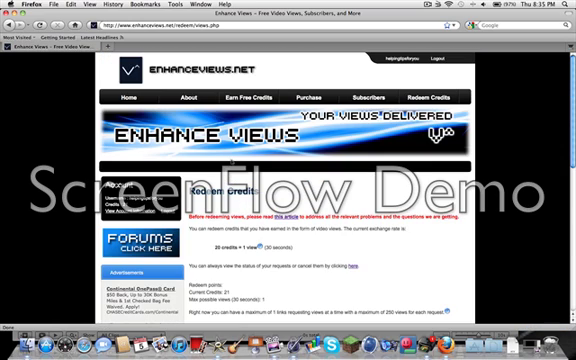
scroll(down, 3)
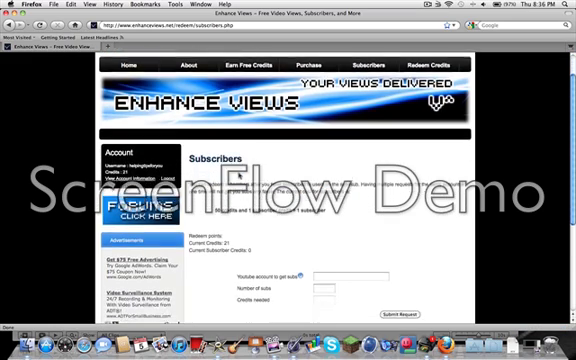
- Enter 1 in the subscribers field of the request form before leaving for the free offers list
scroll(down, 3)
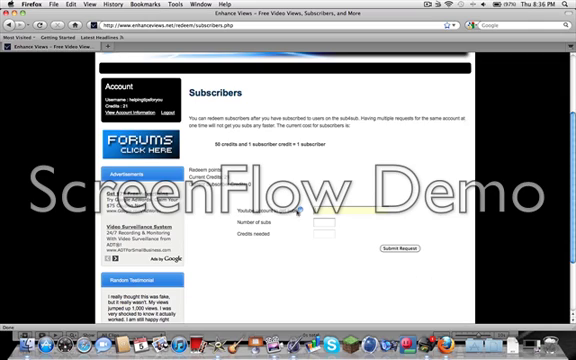
text(1)
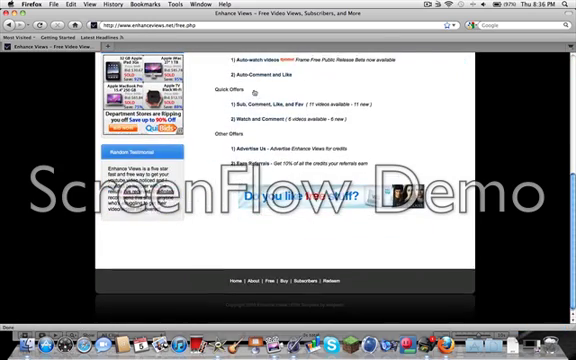
- Look through the lower Free Offers list and footer before heading to the Purchase page
scroll(down, 3)
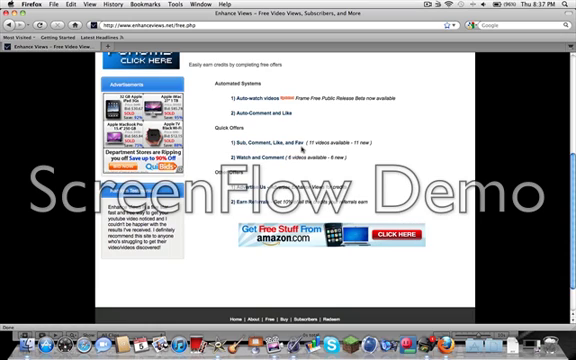
scroll(down, 3)
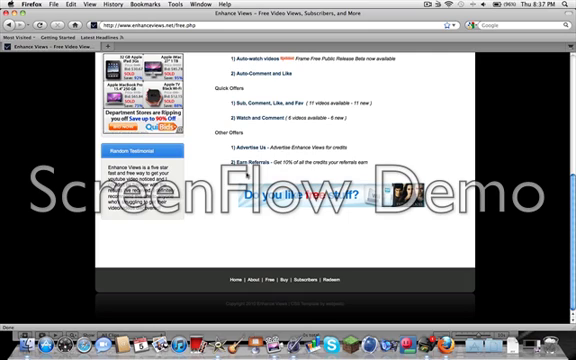
scroll(up, 3)
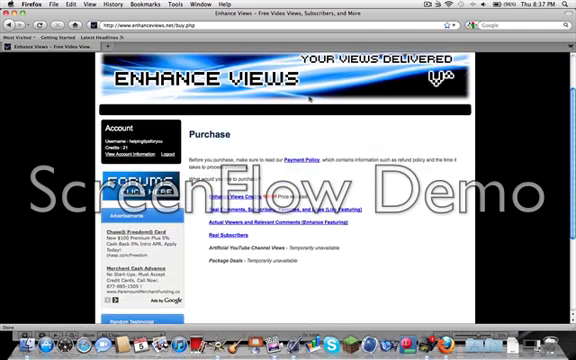
- Go to the Subscribers page and read down its explanation of subscriber orders to the footer
scroll(down, 3)
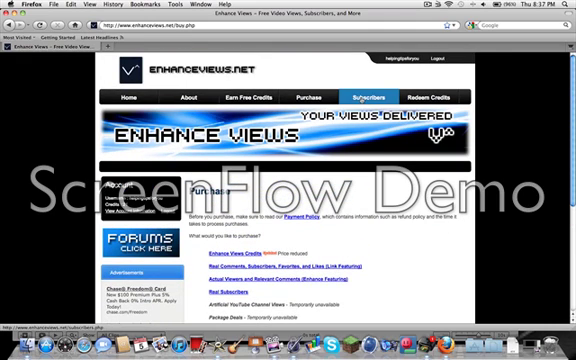
click(360, 96)
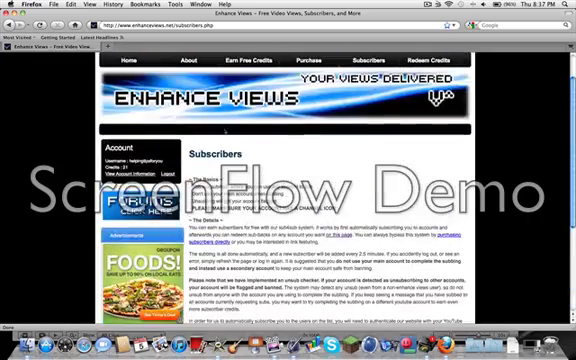
scroll(down, 3)
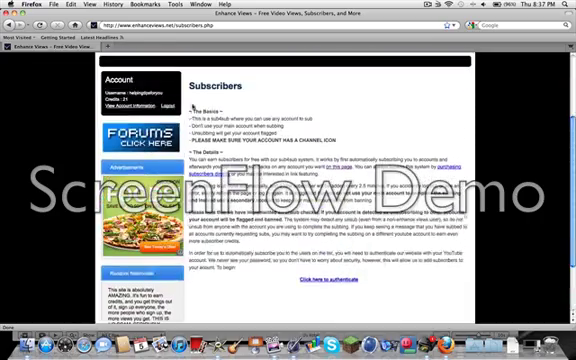
scroll(down, 3)
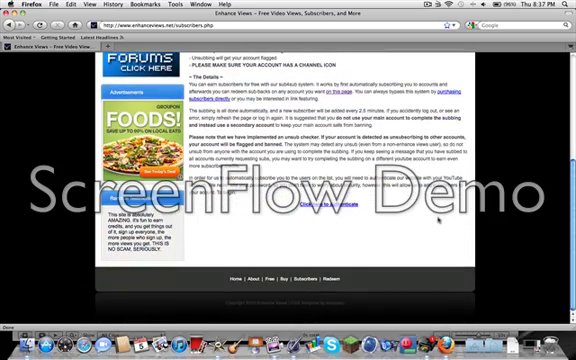